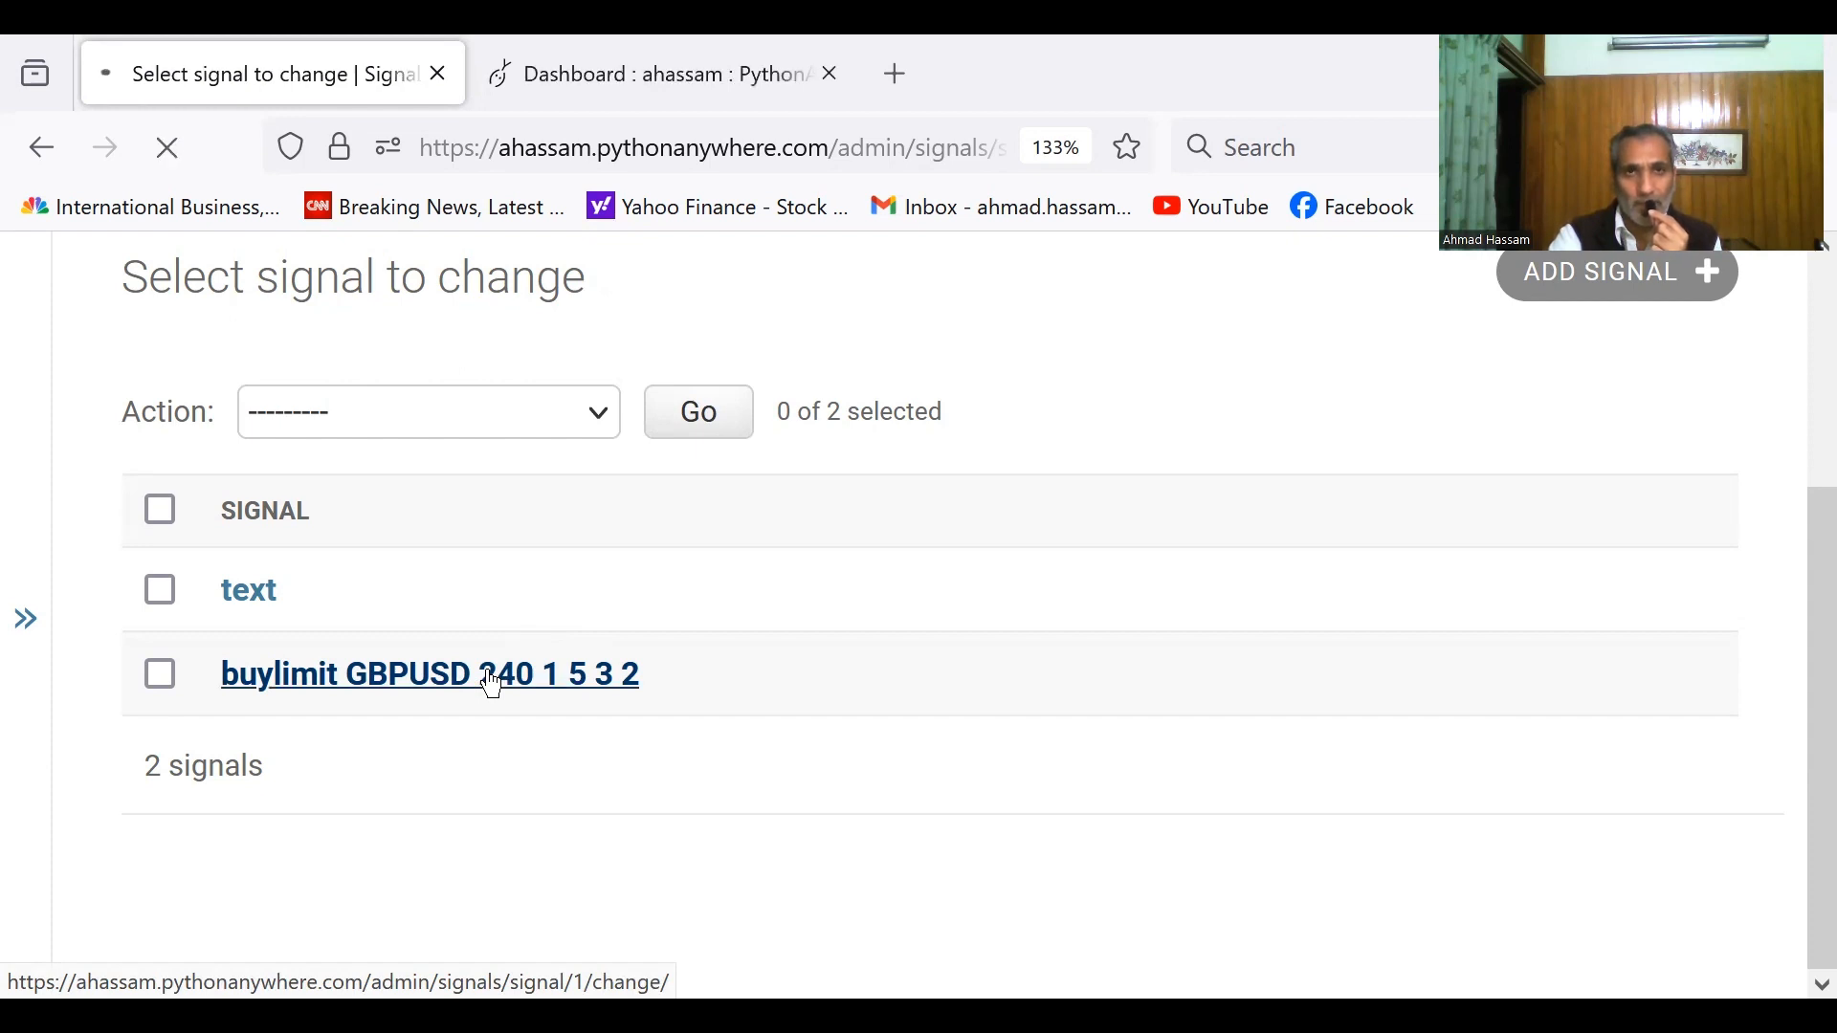
Open the 'buylimit GBPUSD 240 1 5 3 2' signal from the admin signal list.
{"action": "left_click", "coordinate": [428, 673]}
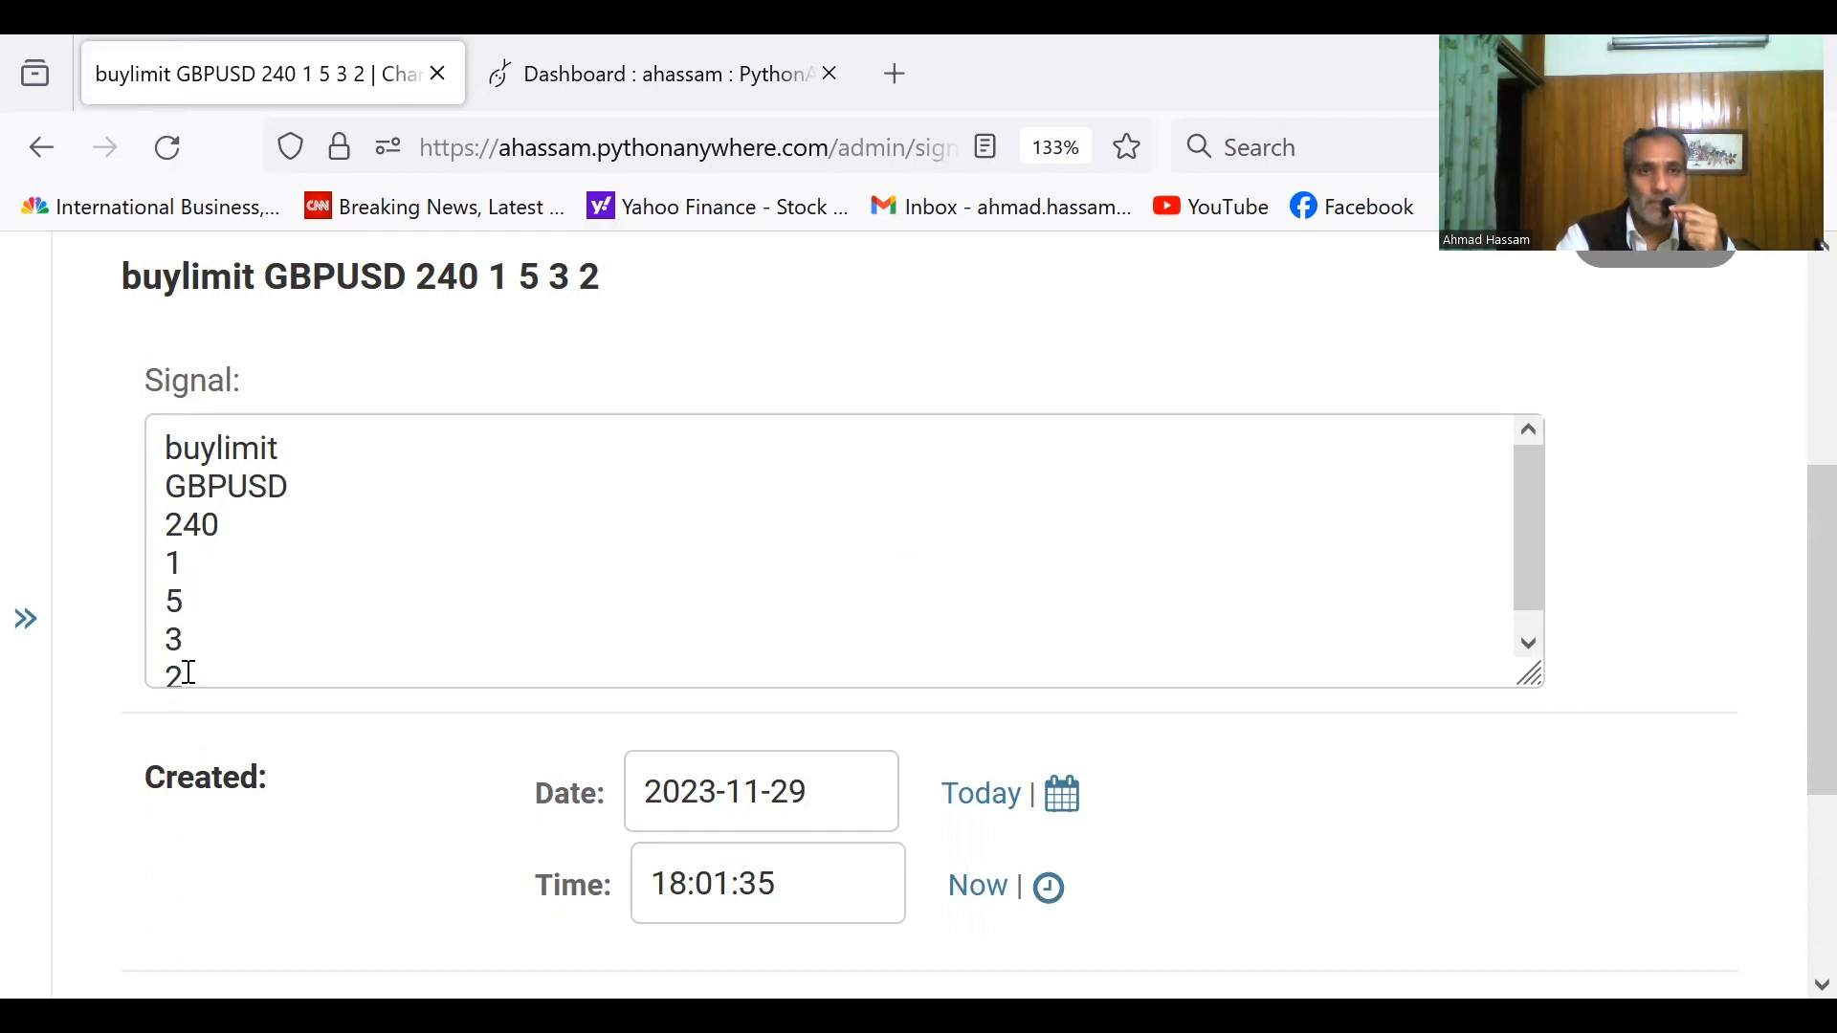